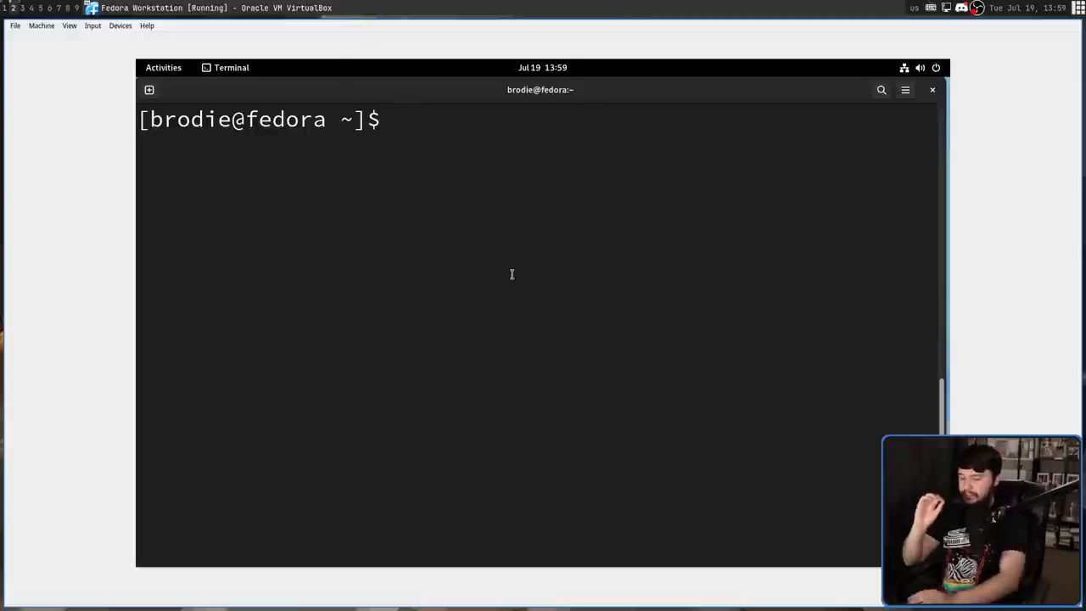
Step: Run sudo dnf install dnf-plugins-core with the sudo password; it's already installed
type("sudo dnf install dnf")
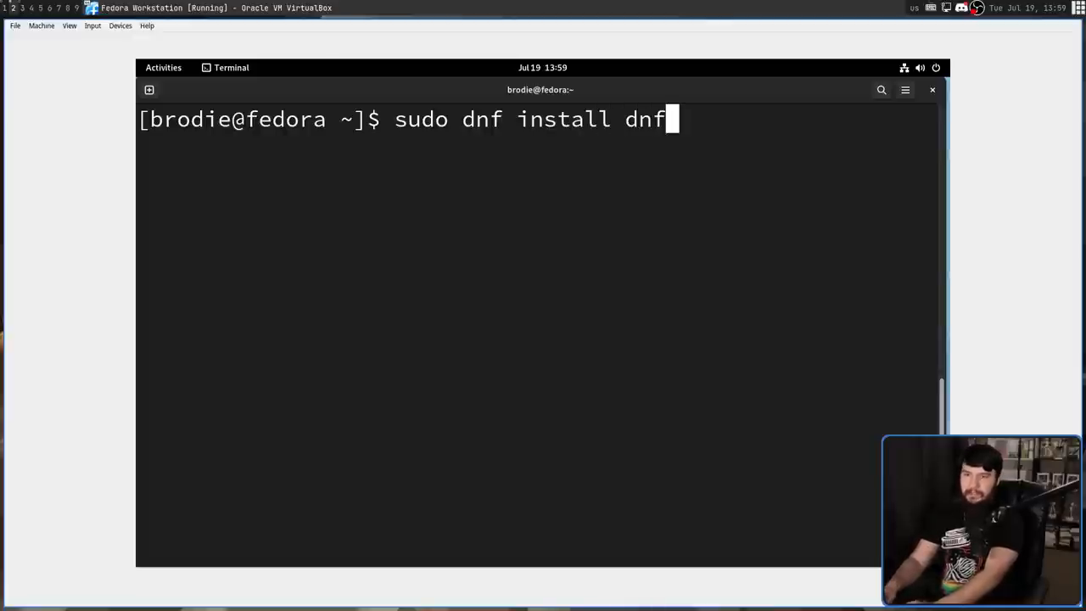
type("-plugins-")
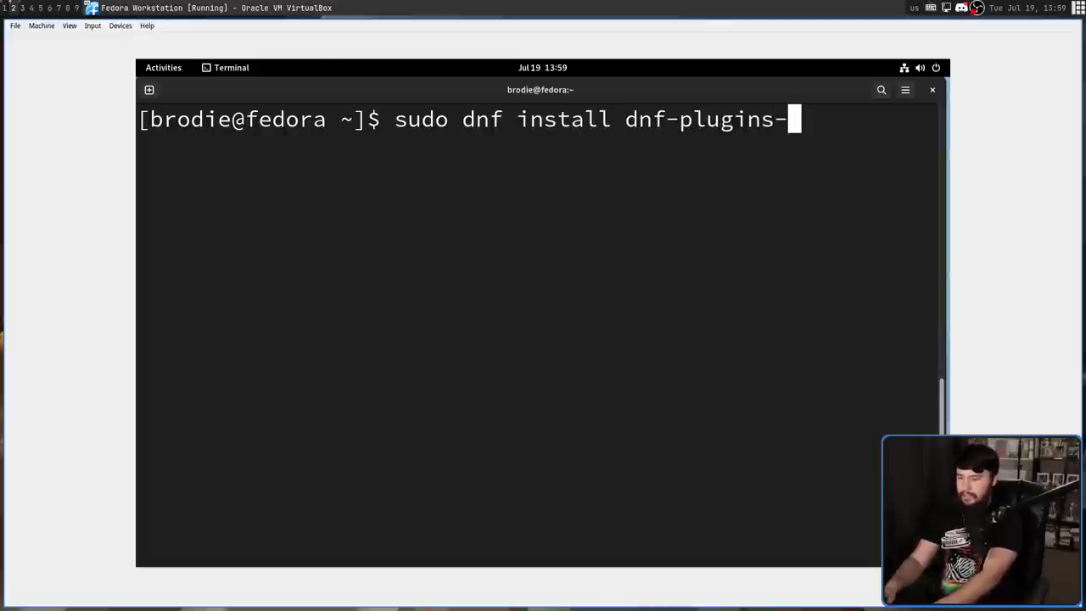
key("Return")
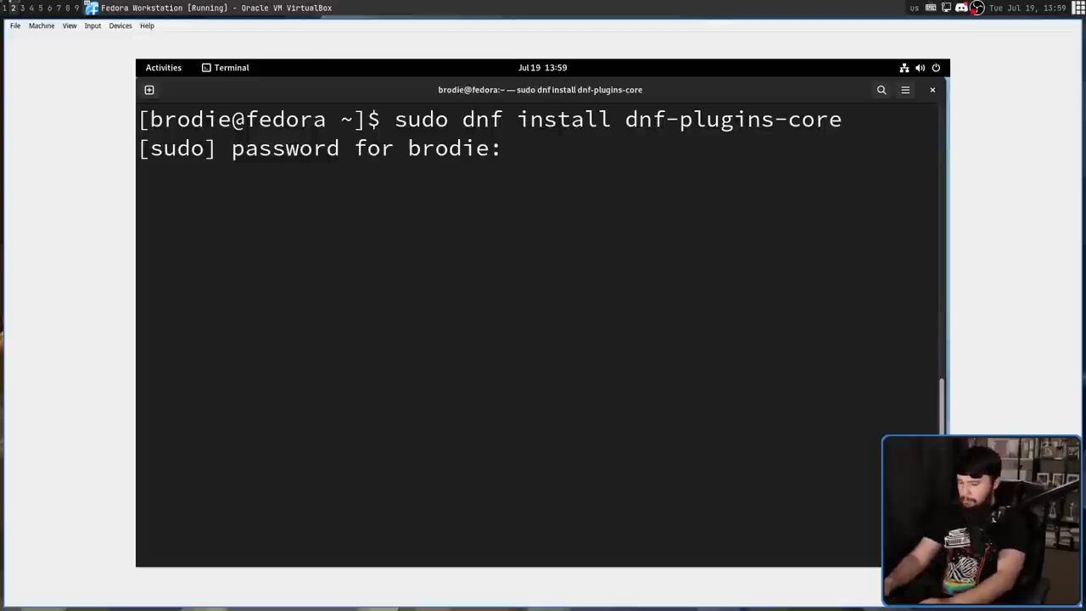
key("Return")
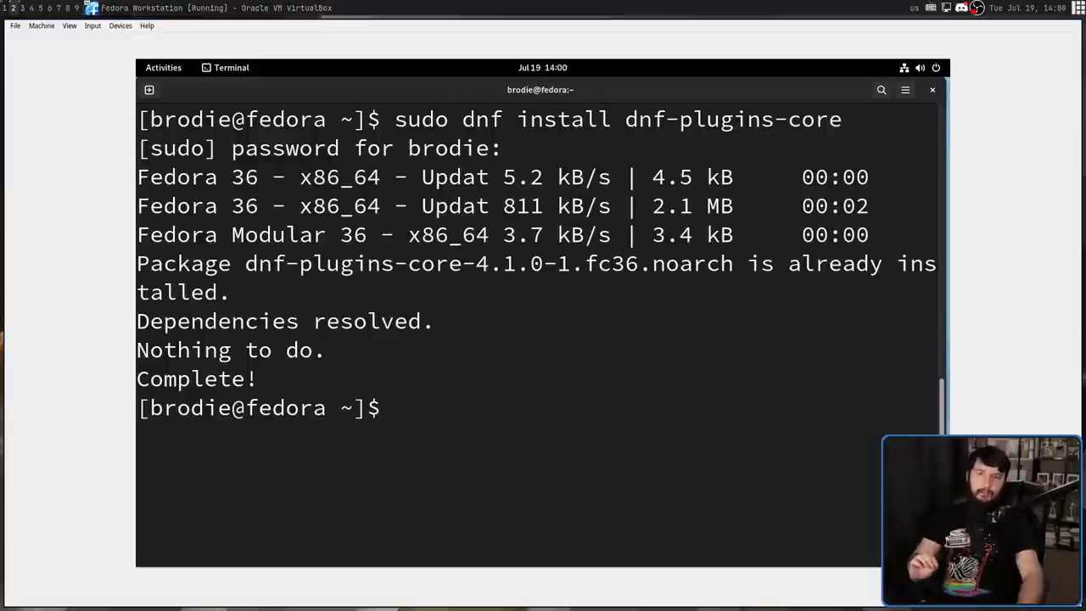
Step: Run sudo dnf copr enable kevnc/hugo
type("sudo dn")
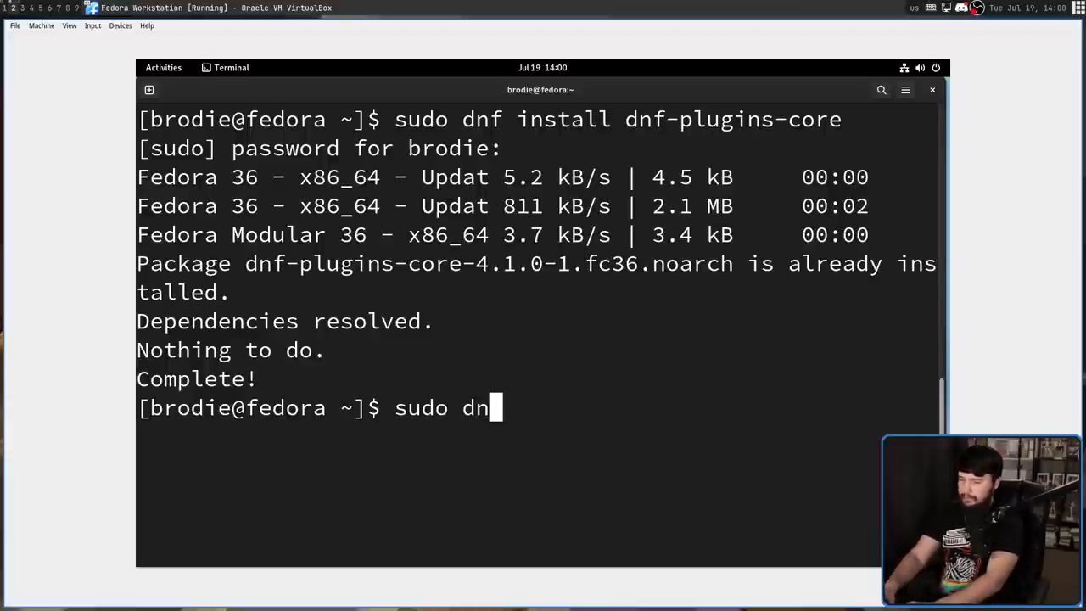
type("f copr")
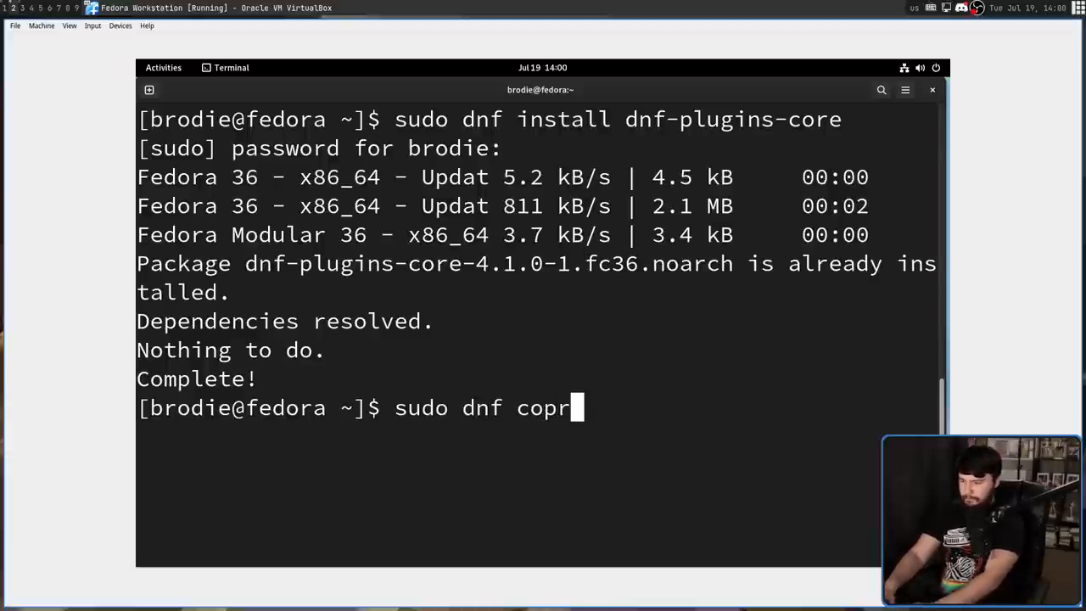
type("enable")
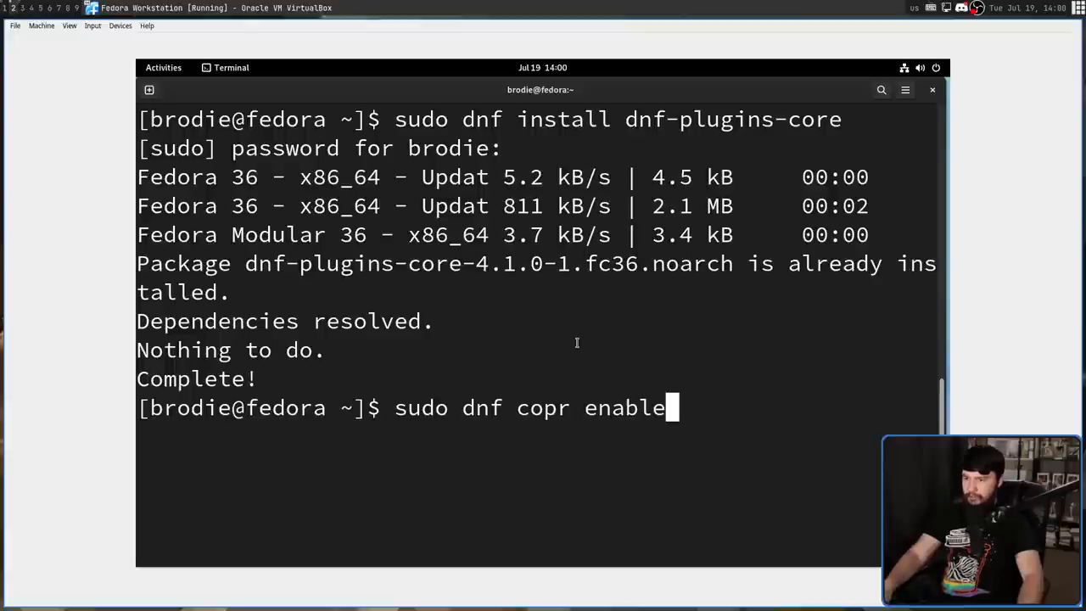
type("kev")
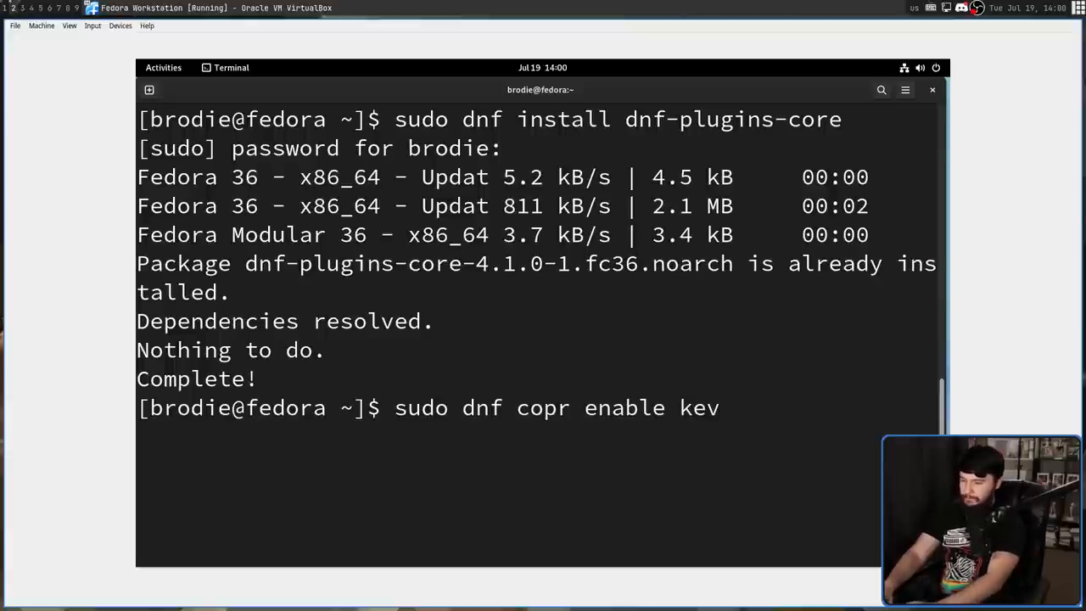
type("nc/hug")
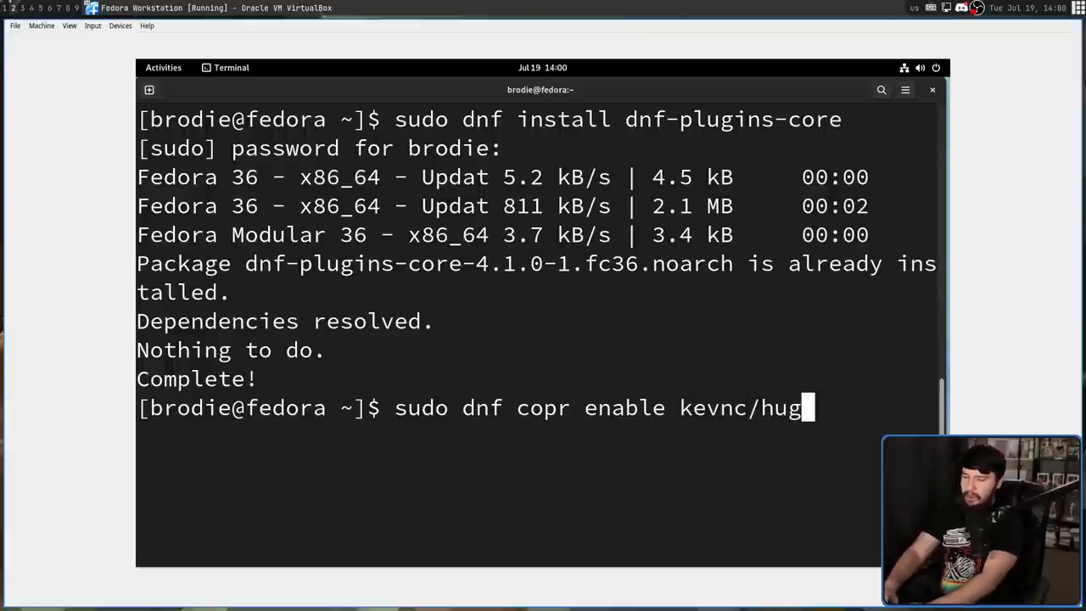
key("Return")
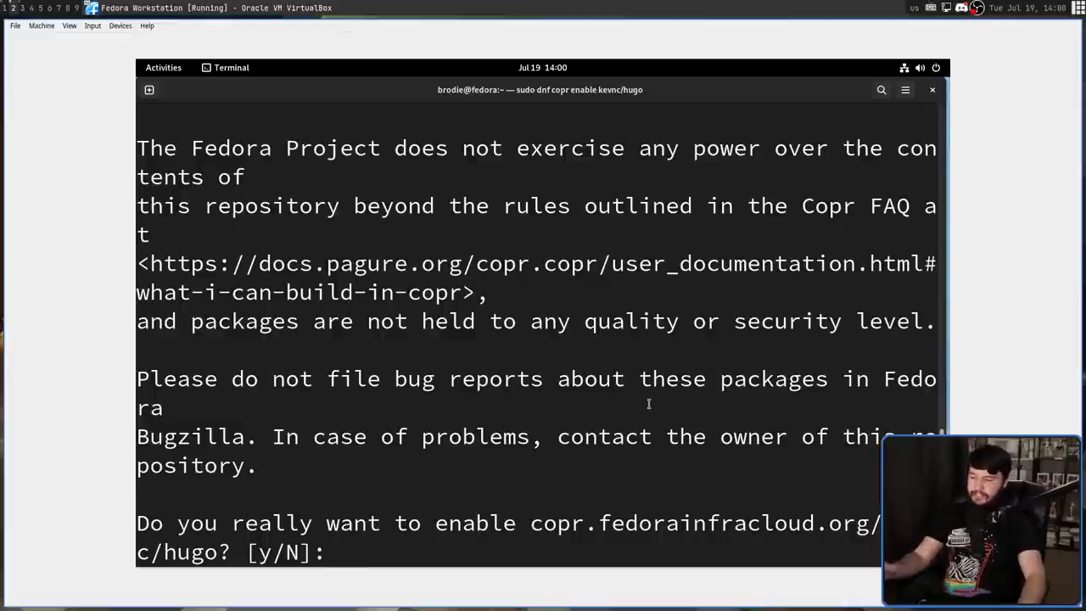
Step: Answer y at the Copr warning prompt to enable the kevnc/hugo repository
type("^_^_")
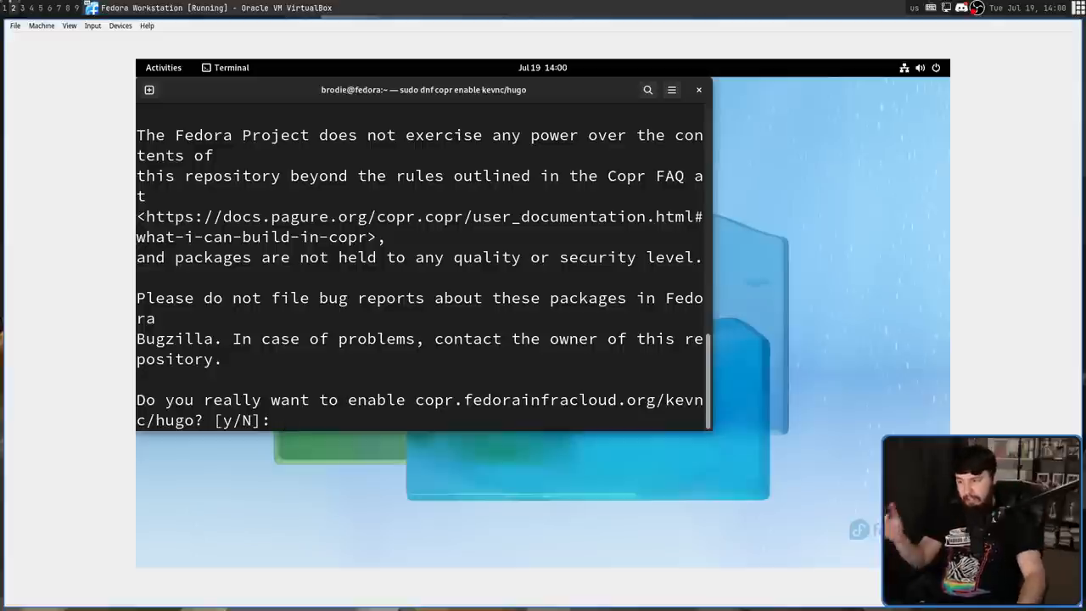
type("y")
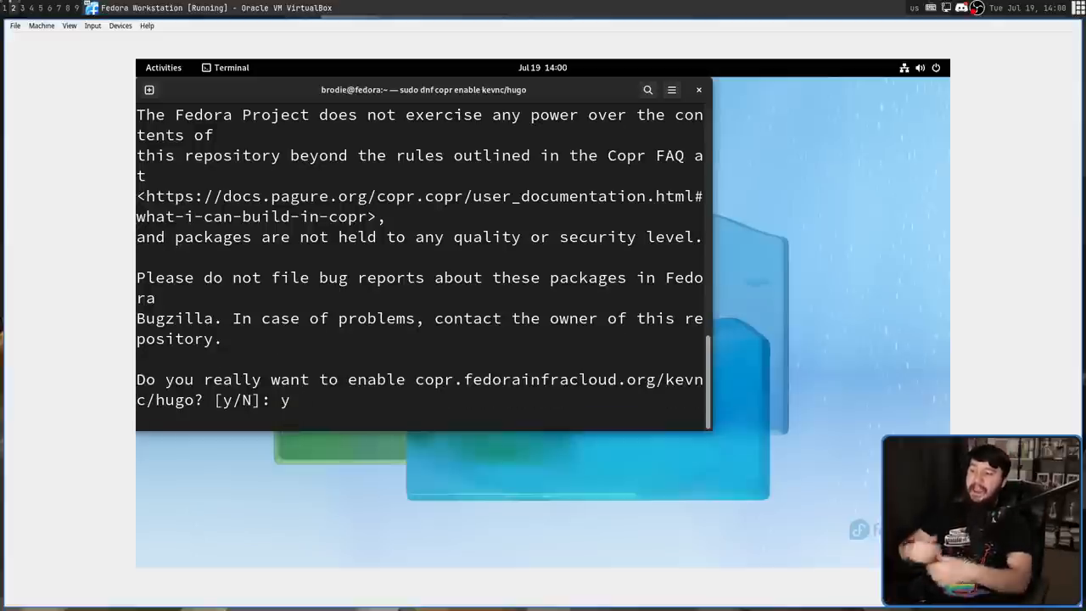
key("Return")
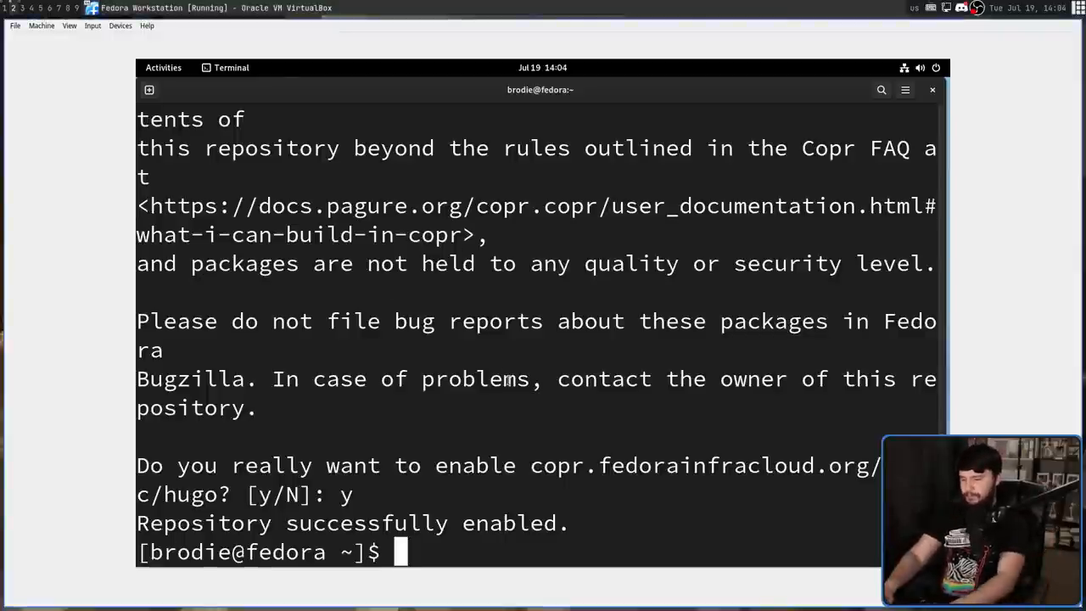
type("sudo s")
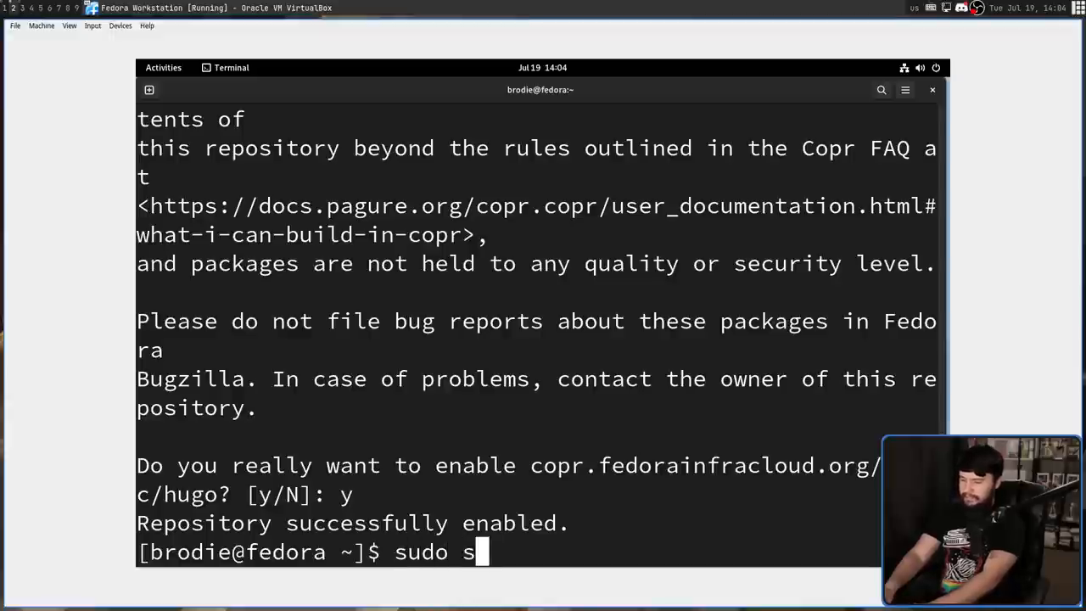
type("um install")
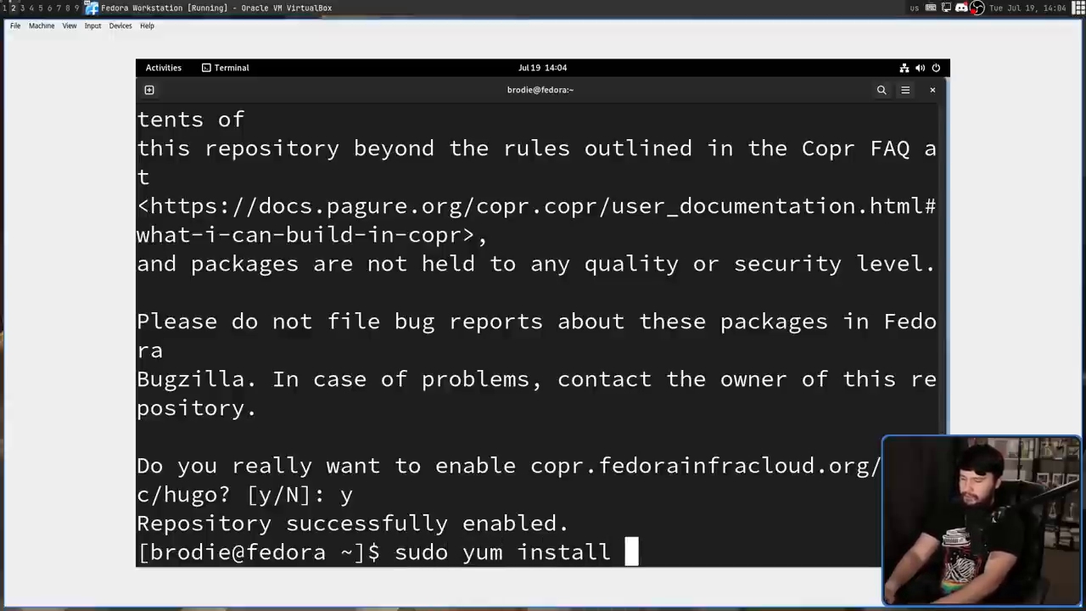
type("yum-")
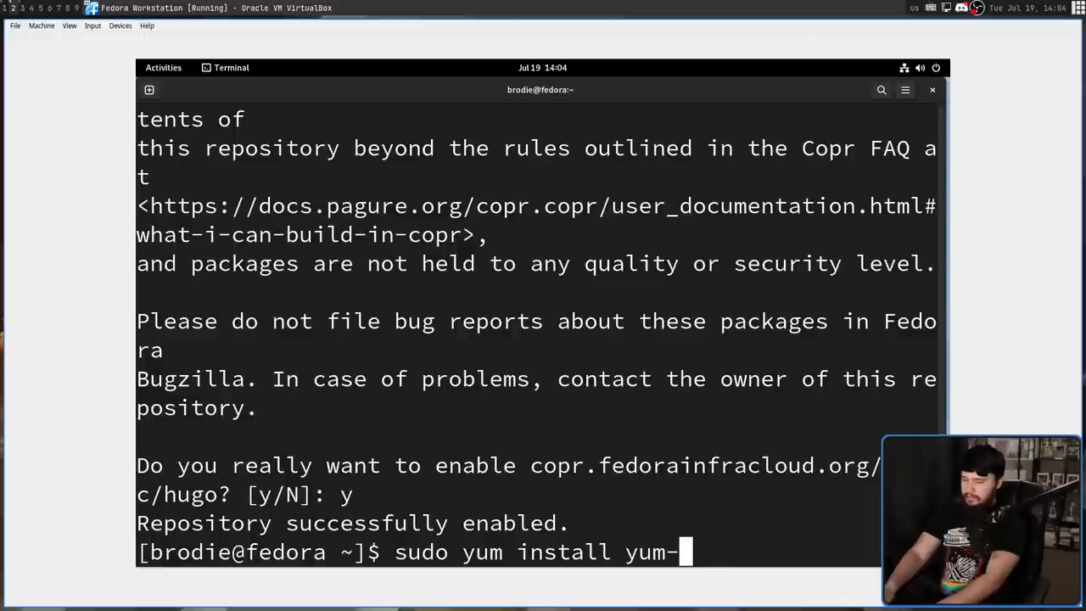
type("plugin-cop")
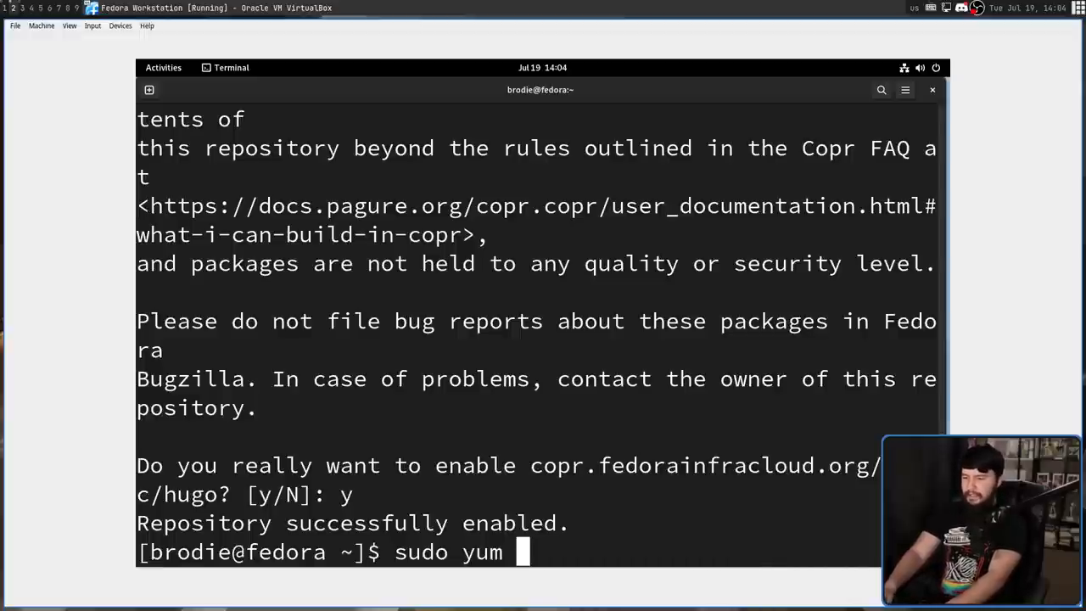
type("copr enable")
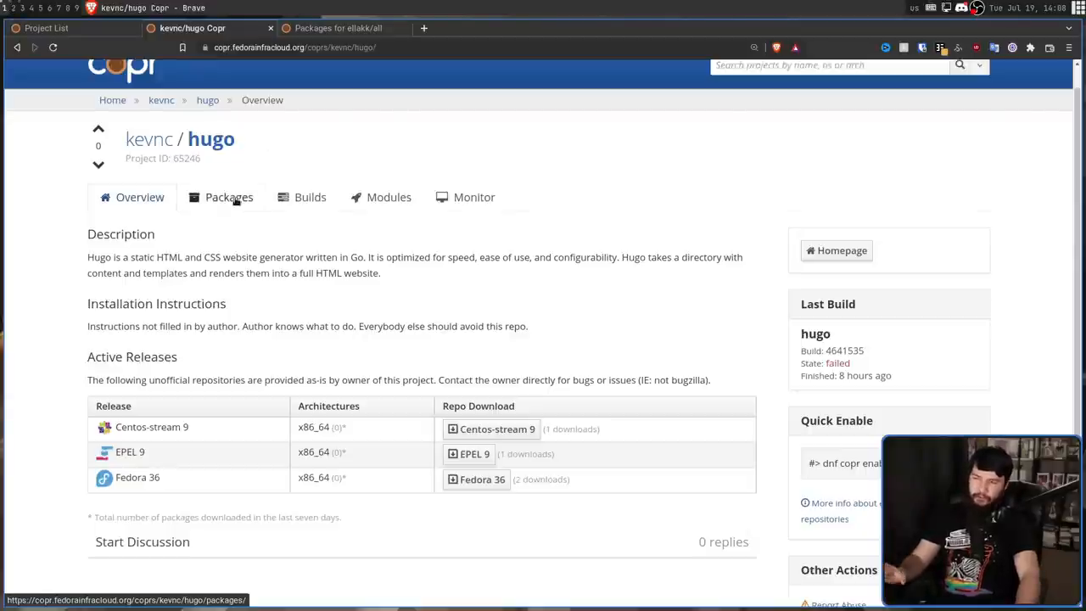
left_click(228, 196)
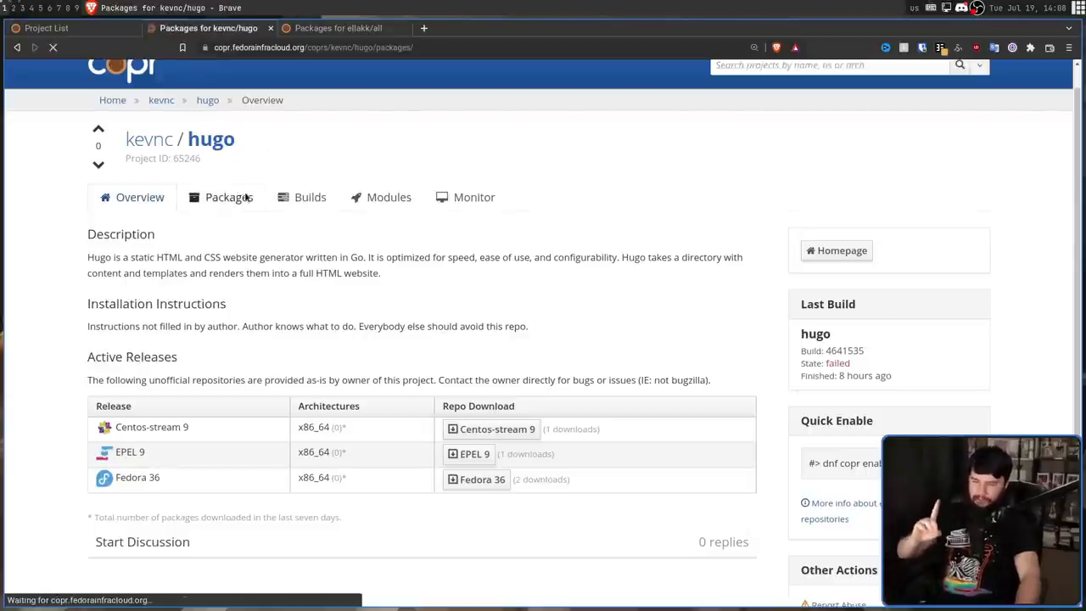
left_click(228, 197)
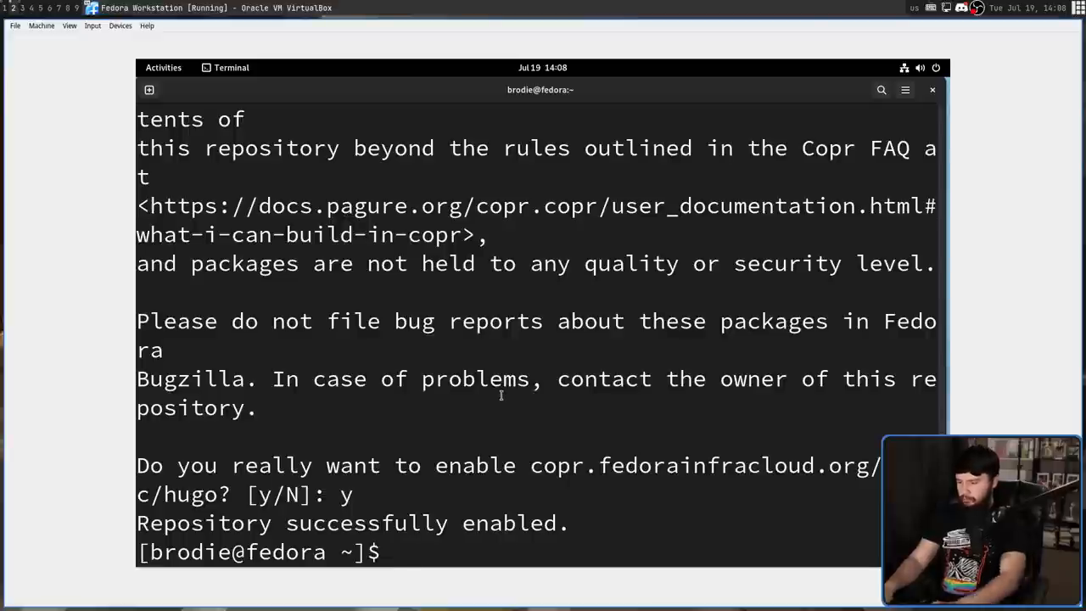
Step: Run sudo dnf install hugo with the sudo password and answer y to the transaction
type("sudo dnf")
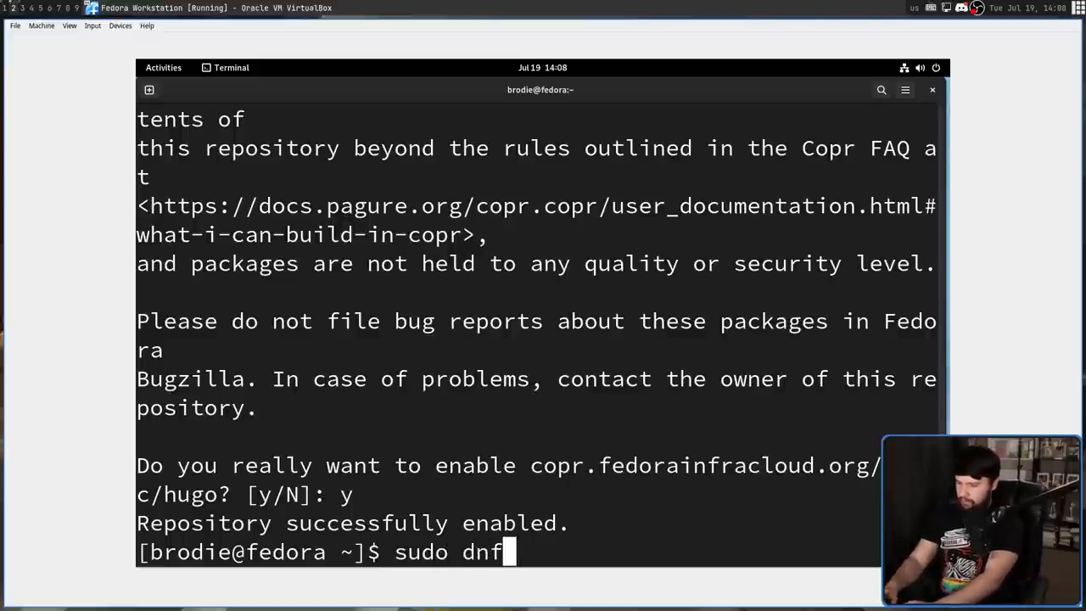
type("install hugo")
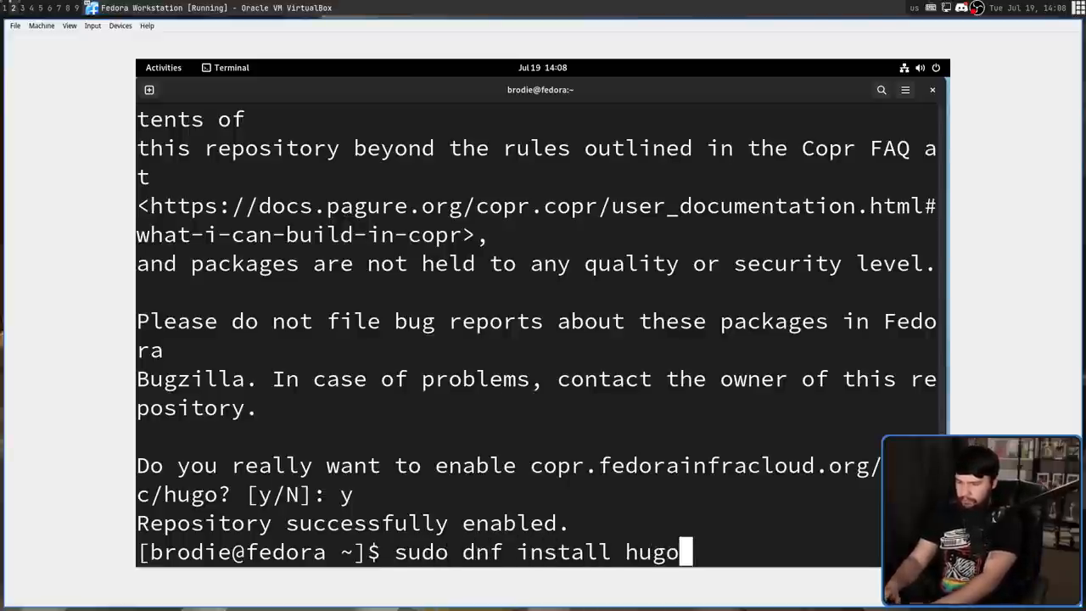
key("Return")
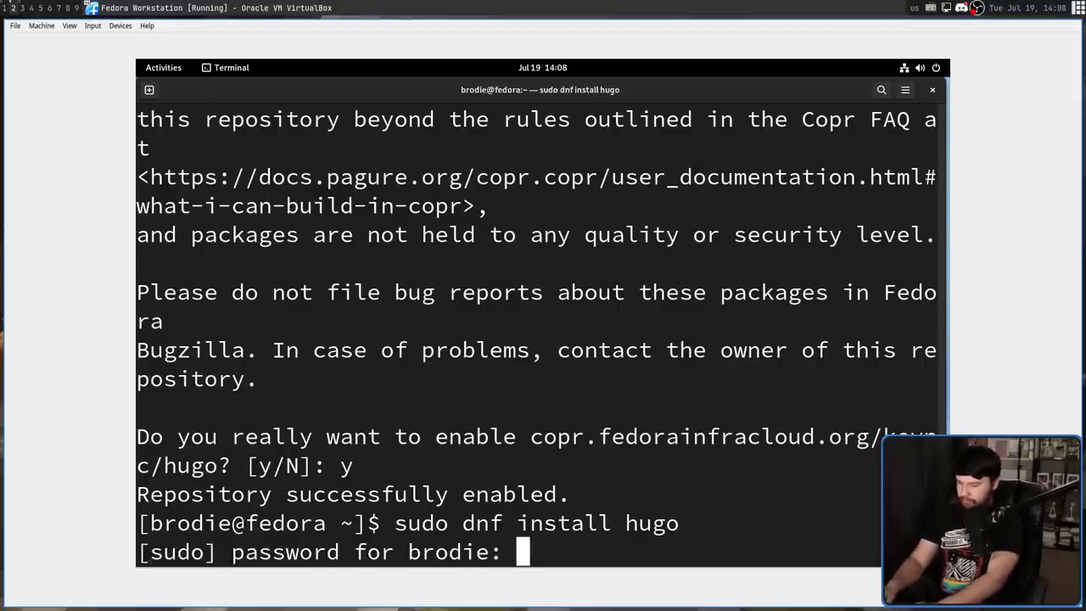
key("Return")
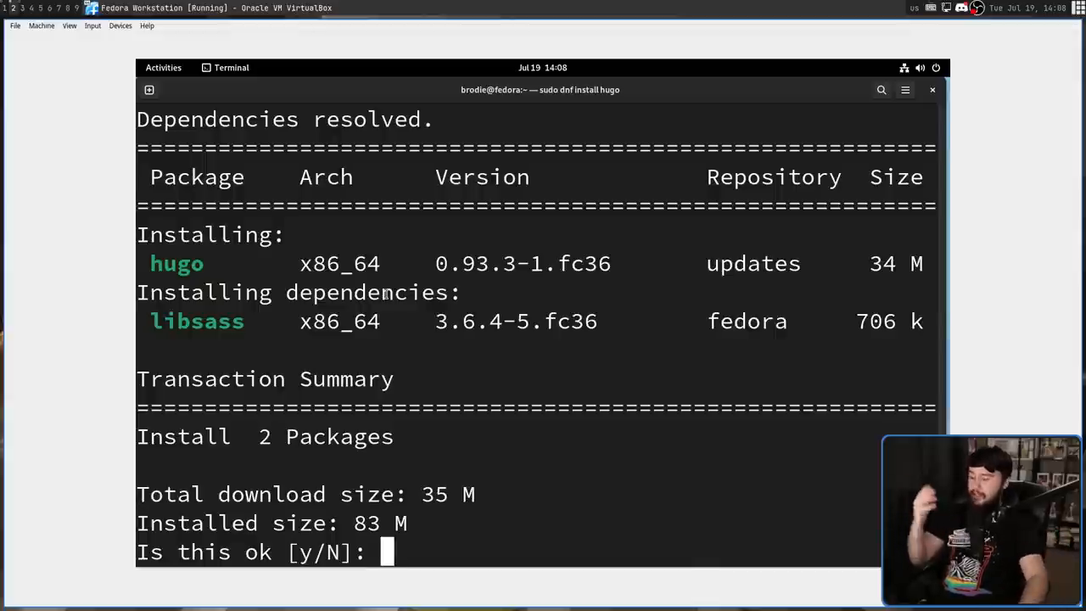
type("y")
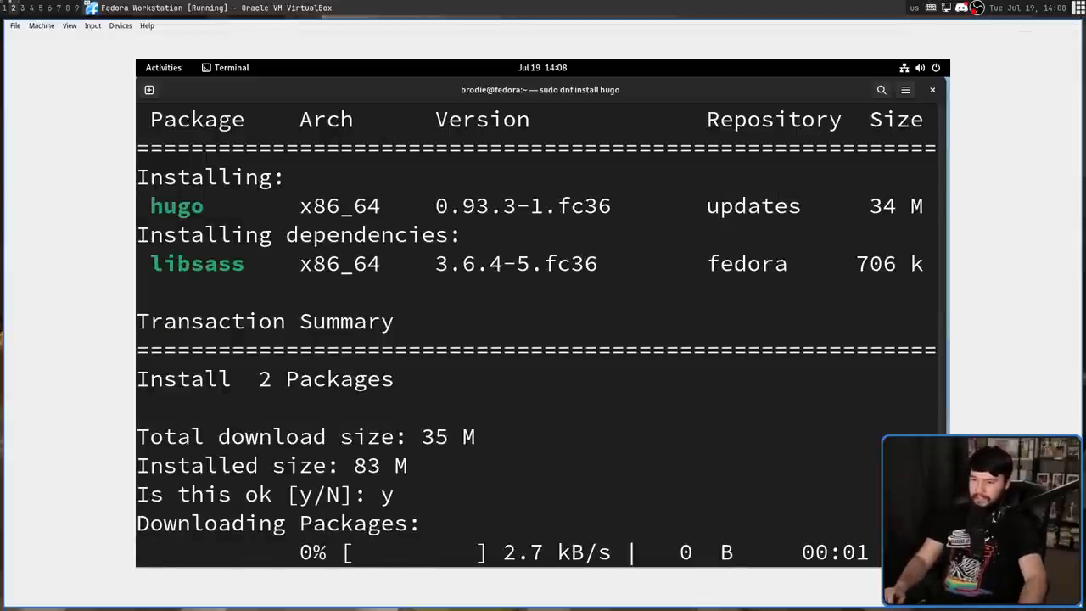